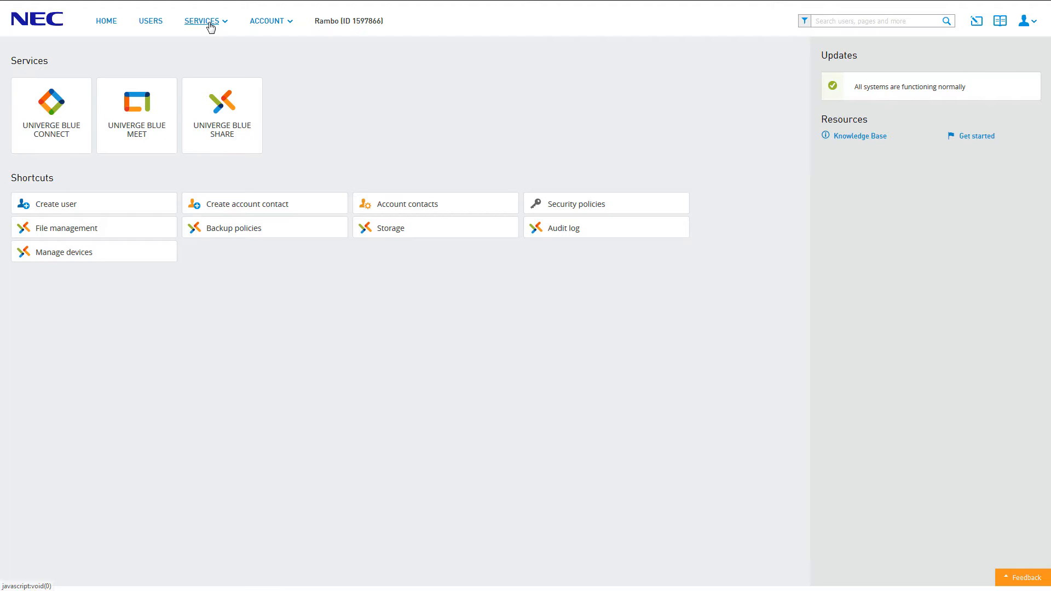
Go to the UNIVERGE BLUE Connect administration overview from the Services menu.
left_click(201, 21)
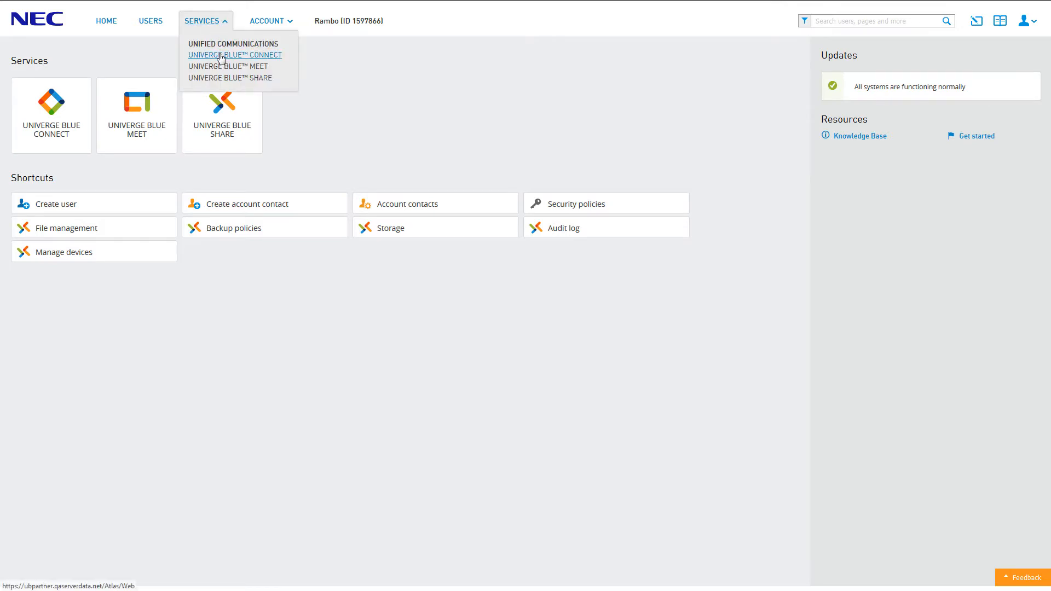
left_click(235, 55)
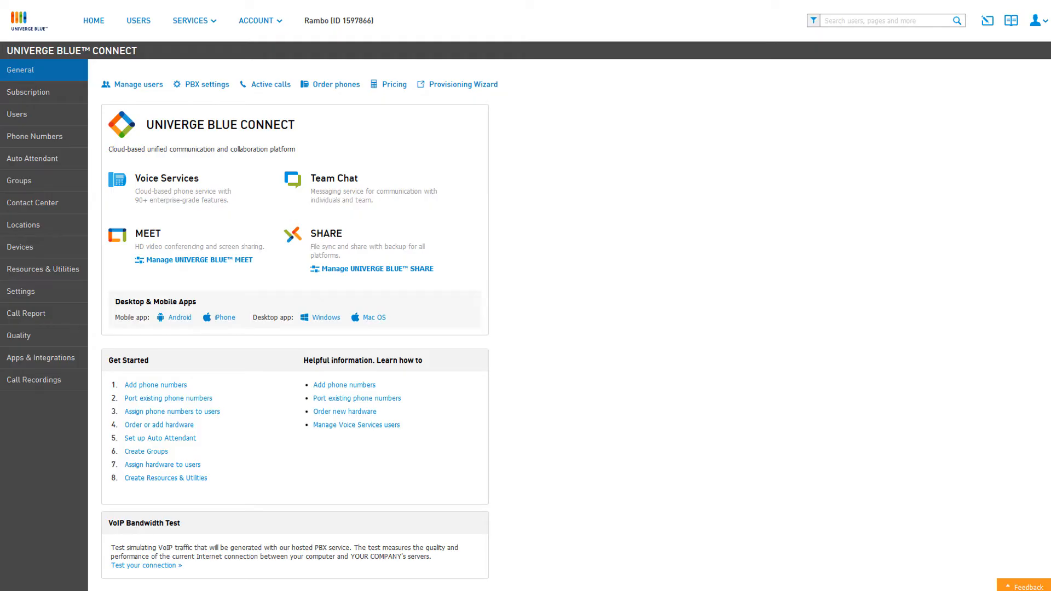
mouse_move(20, 181)
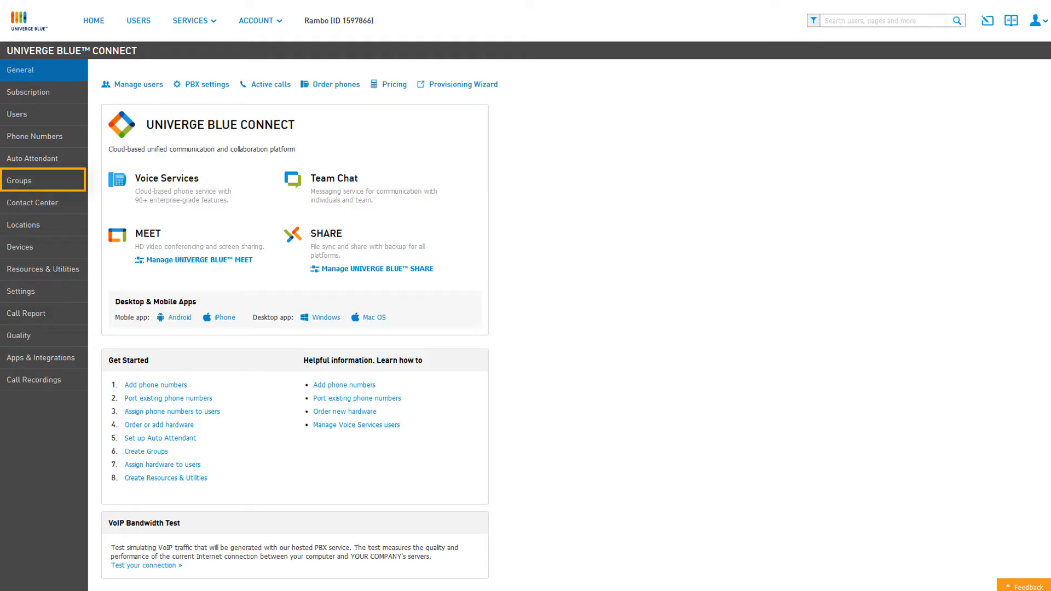
From Groups, create a new group of type Call pickup group and proceed to its form.
left_click(20, 180)
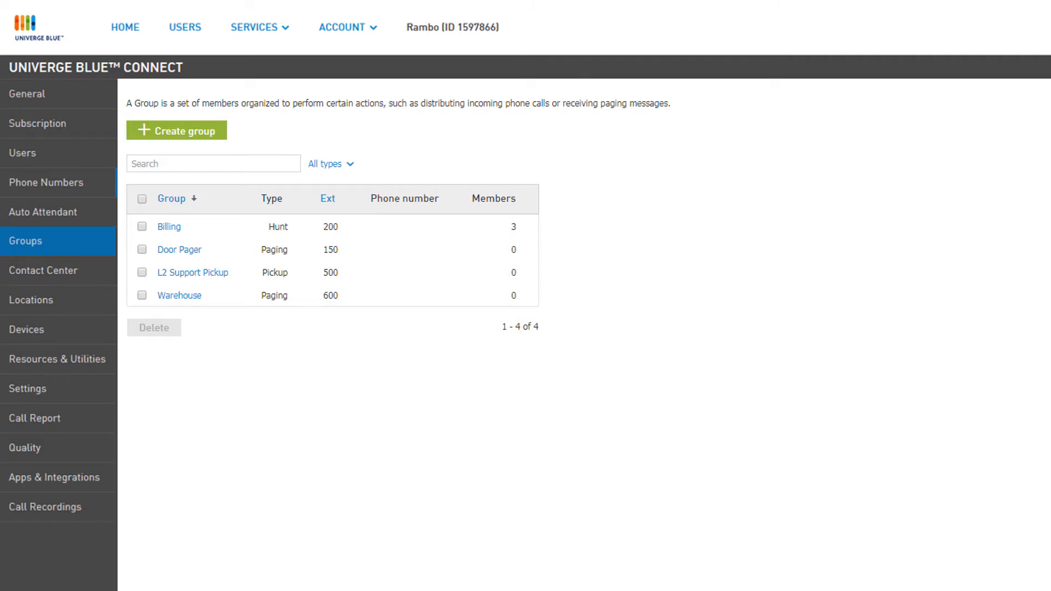
mouse_move(221, 141)
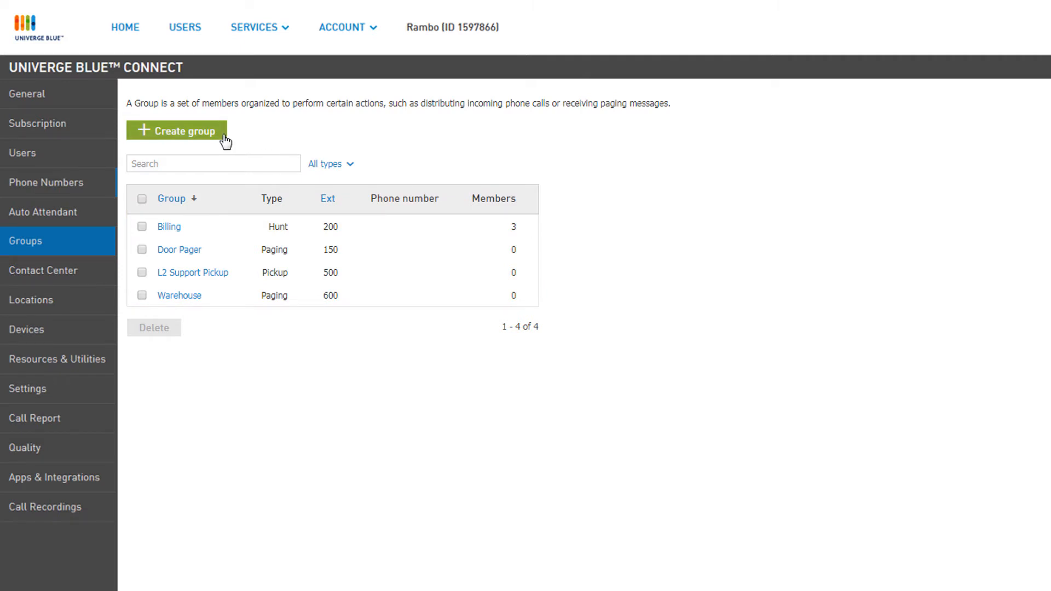
left_click(176, 130)
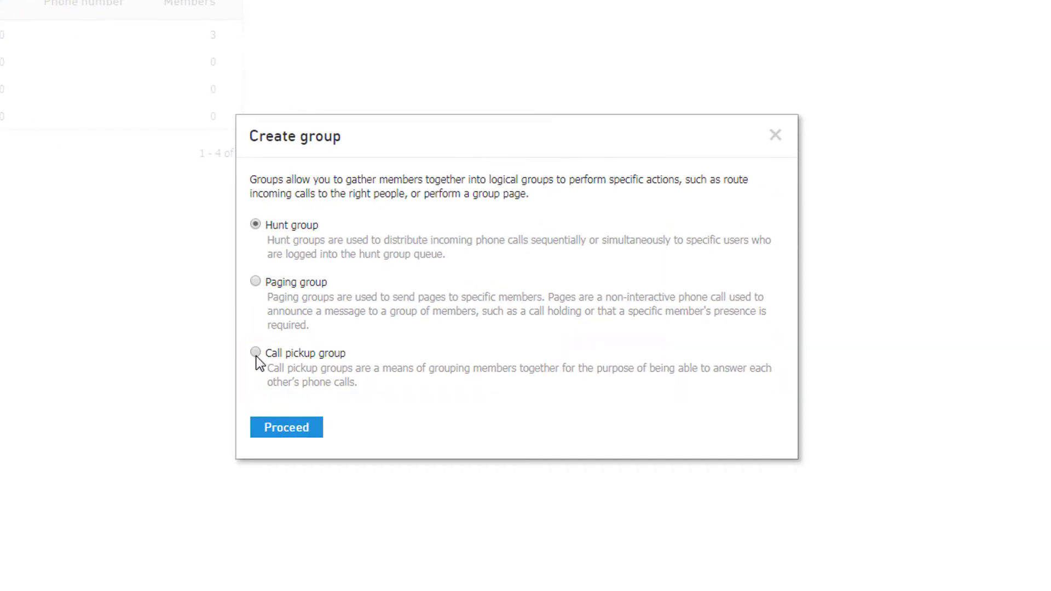
left_click(255, 352)
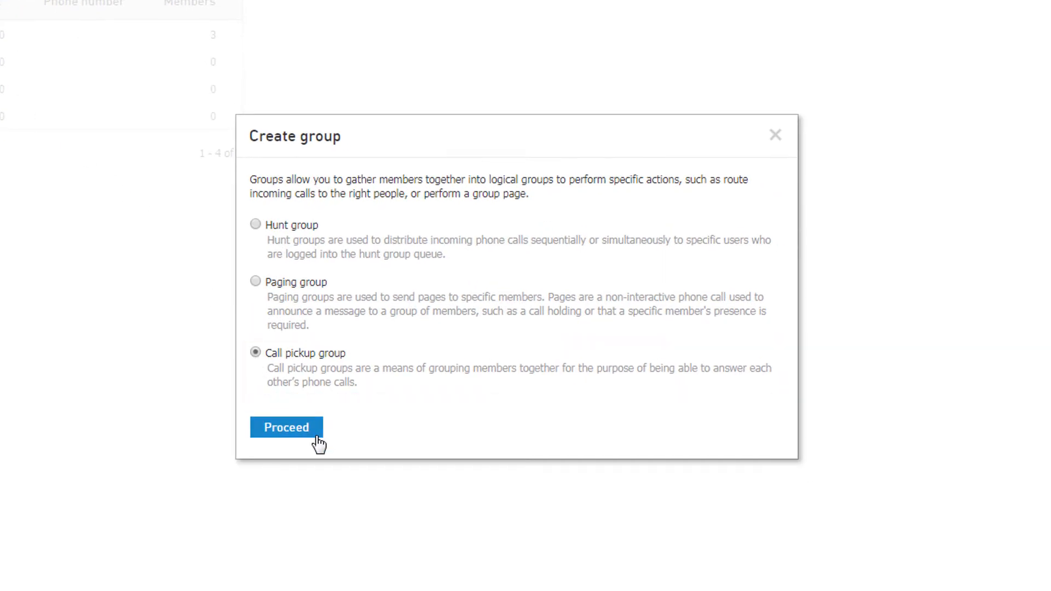
left_click(285, 428)
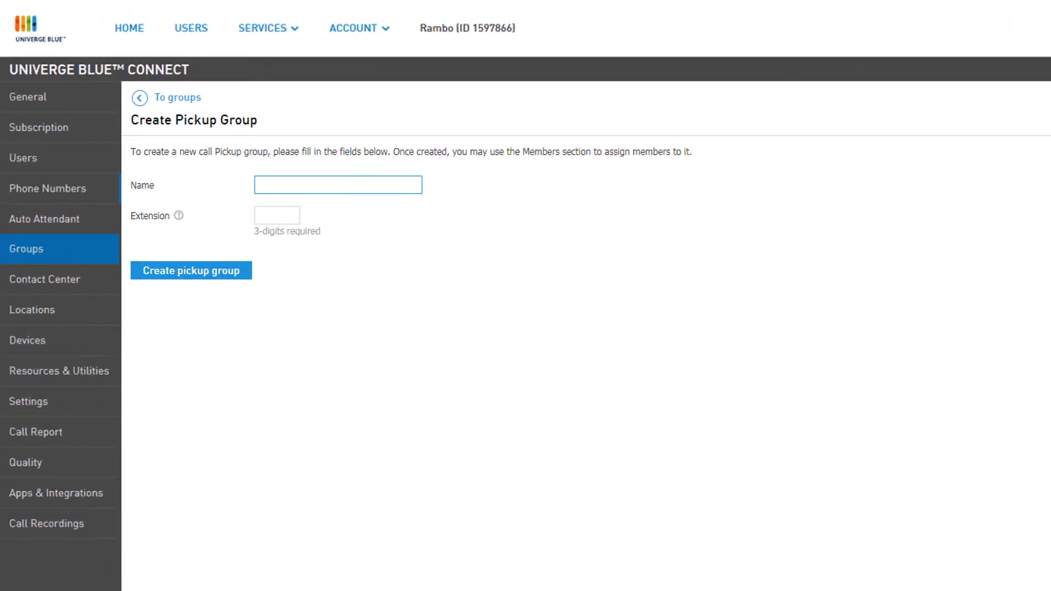
Create the pickup group 'Receptionist Lunch' with extension 501.
type("Receptionist Lunch")
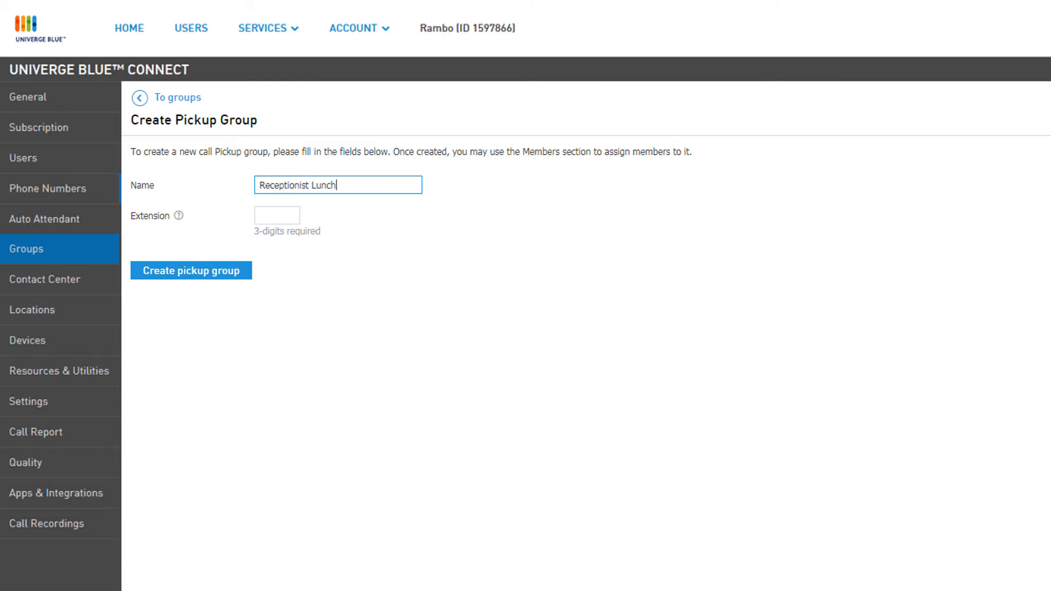
type("501")
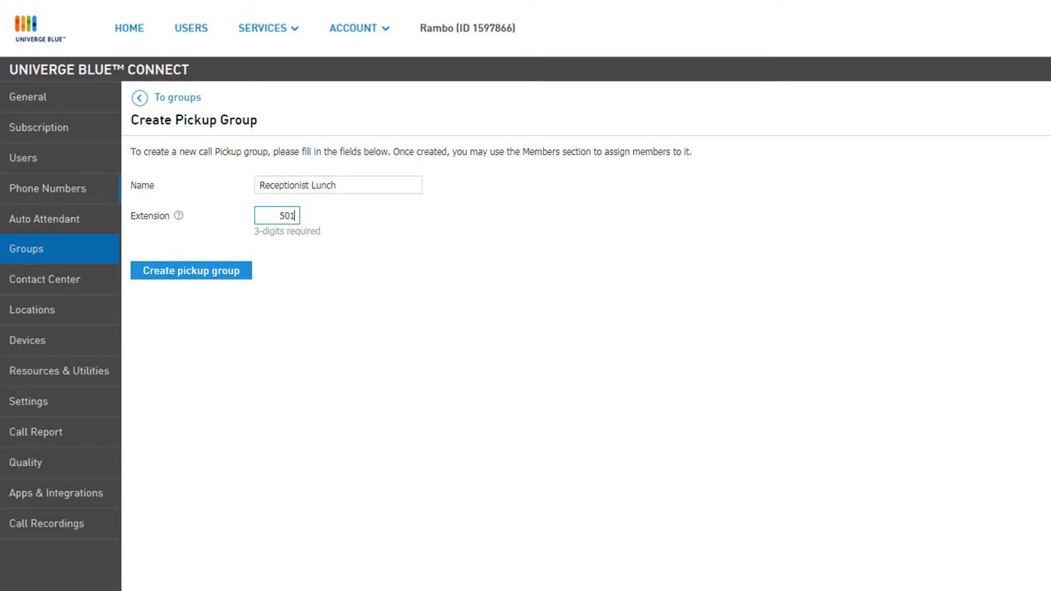
mouse_move(273, 282)
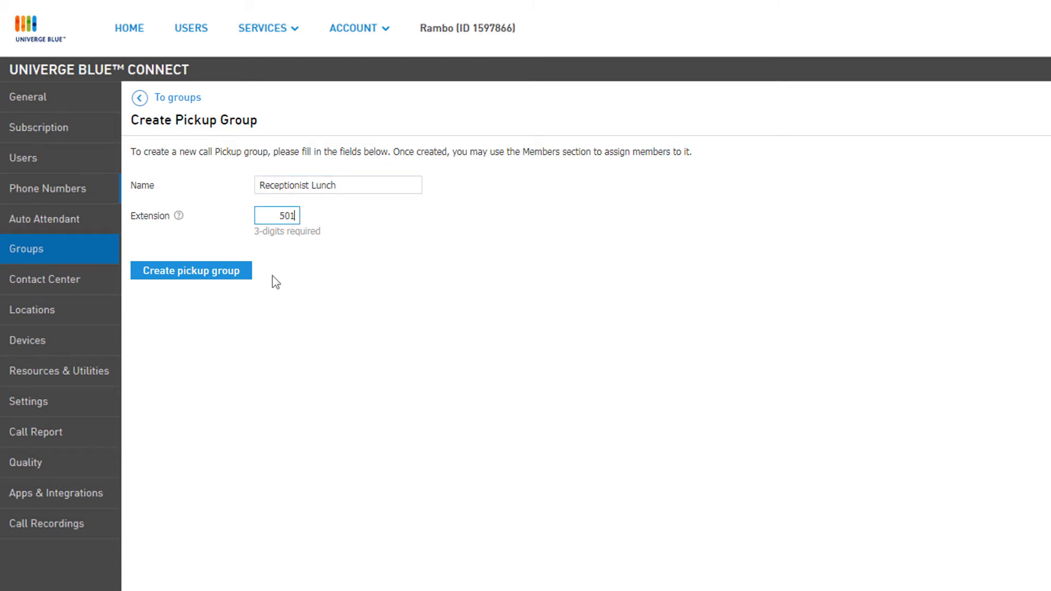
left_click(191, 271)
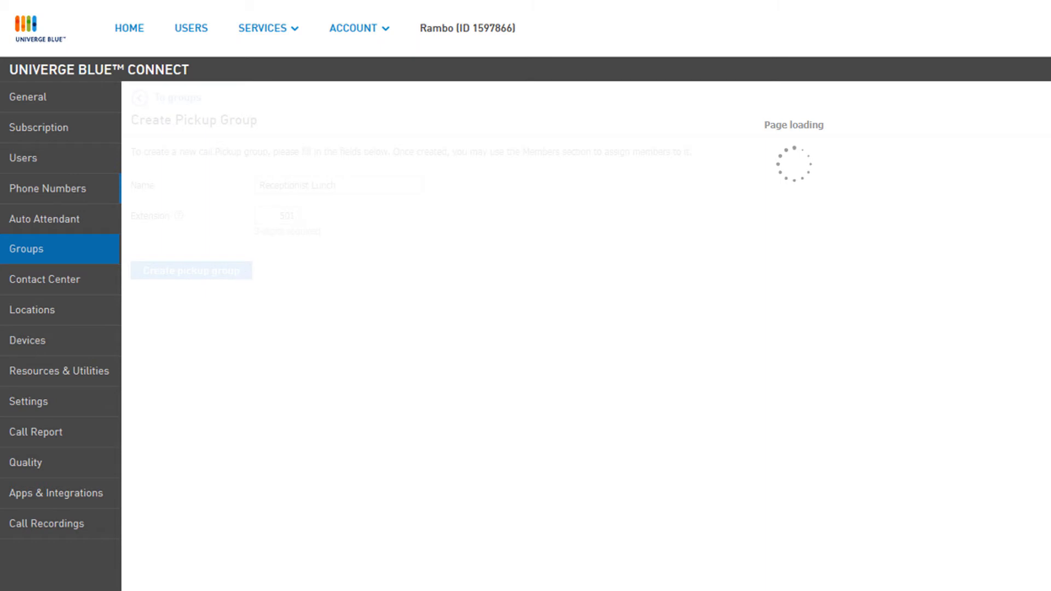
left_click(191, 270)
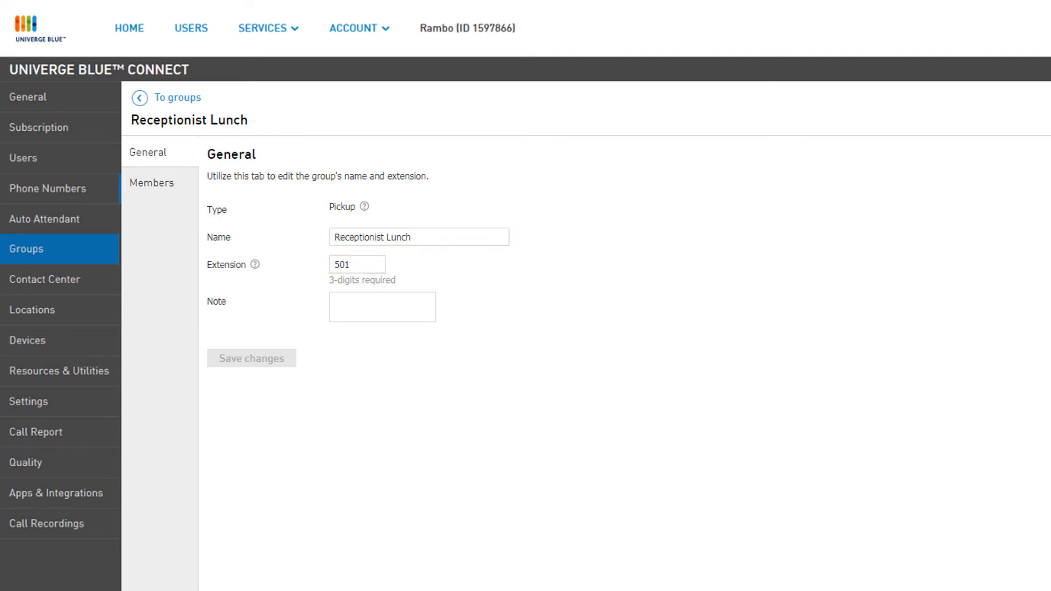
Save the note 'Pickup group for when Receptionist is at lunch.' and view the Members tab.
left_click(381, 306)
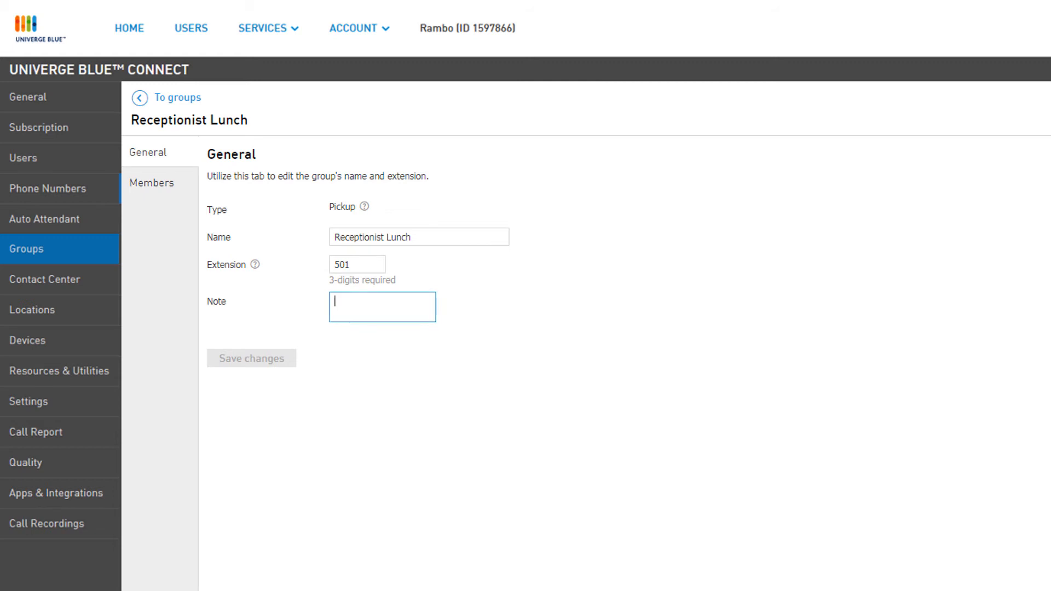
type("Pickup group for")
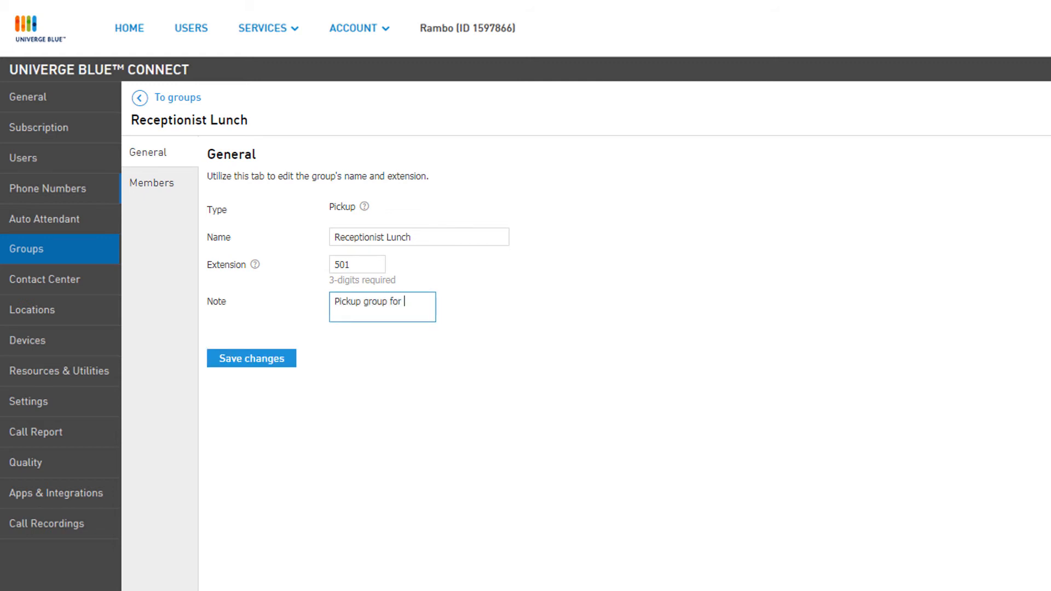
type("when Receptionist is at lunch.")
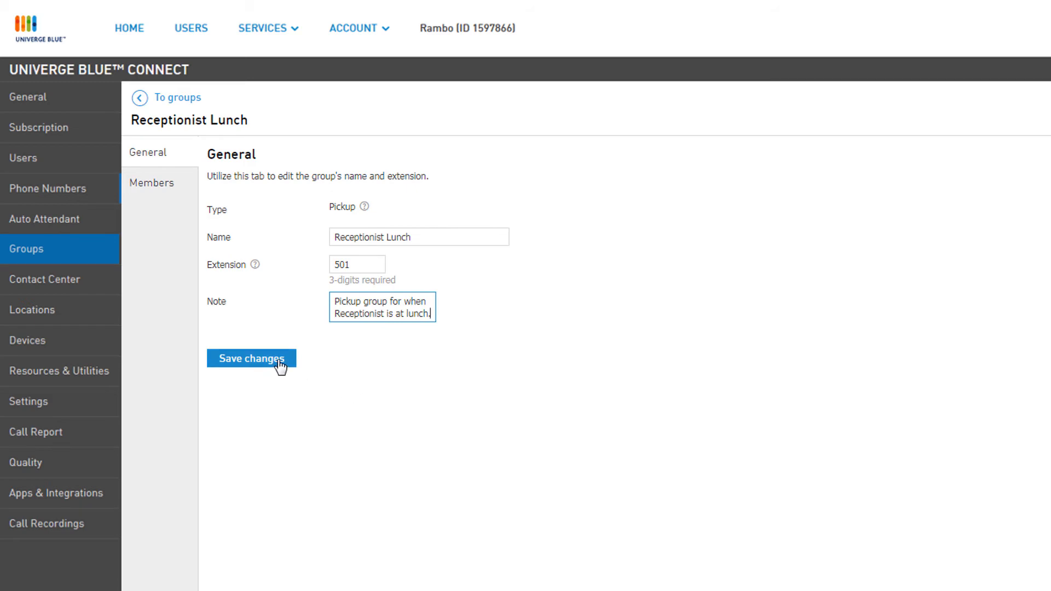
left_click(251, 359)
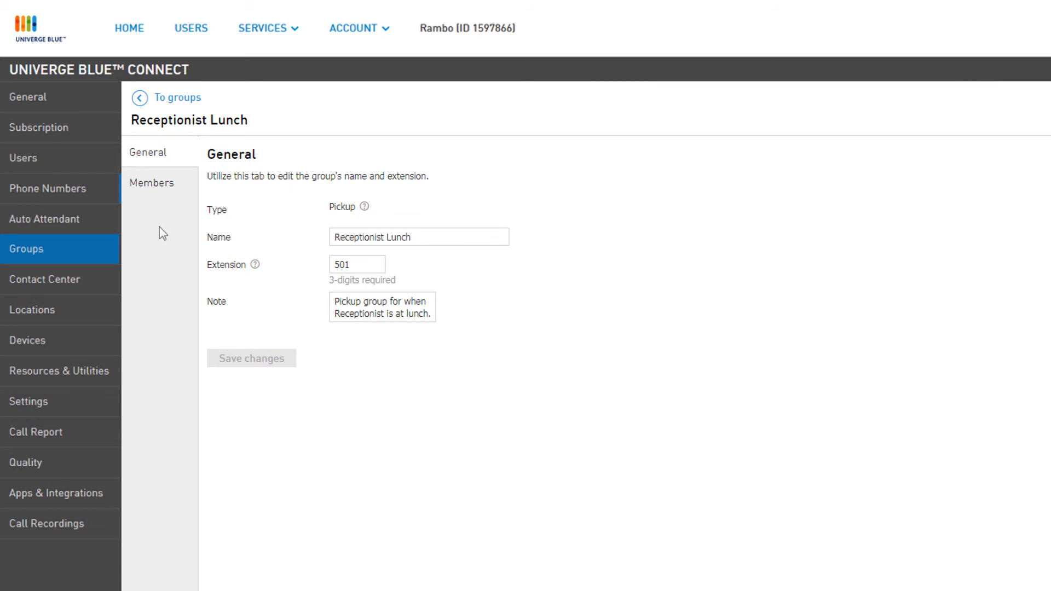
left_click(152, 183)
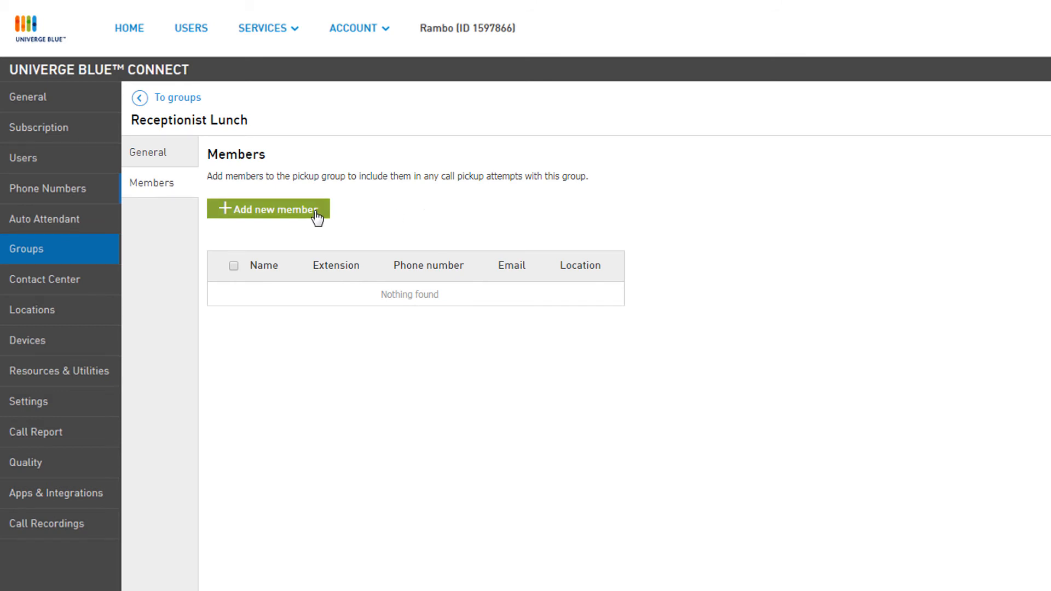
left_click(267, 209)
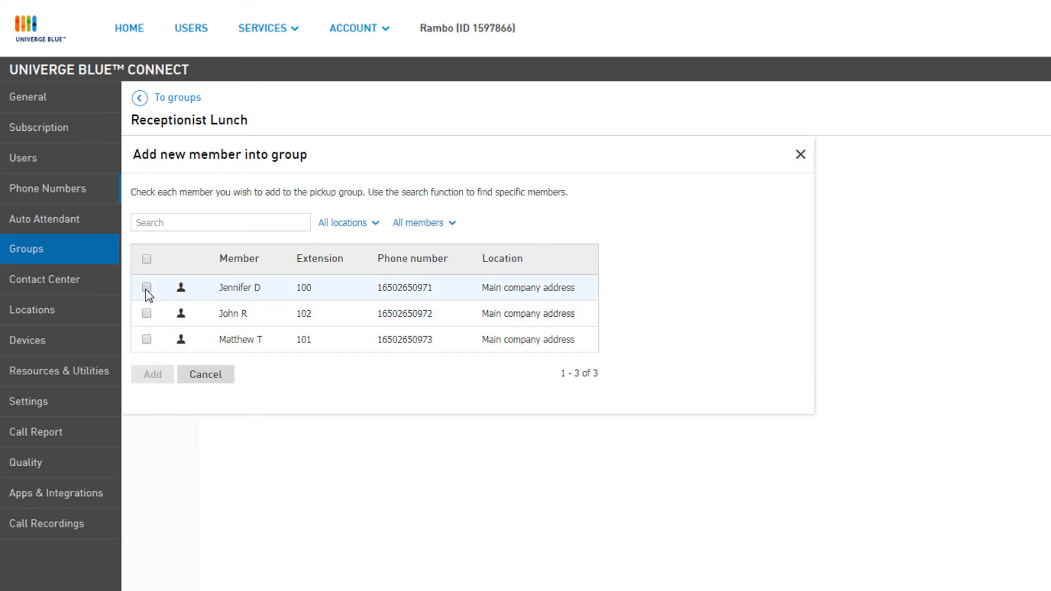
left_click(146, 288)
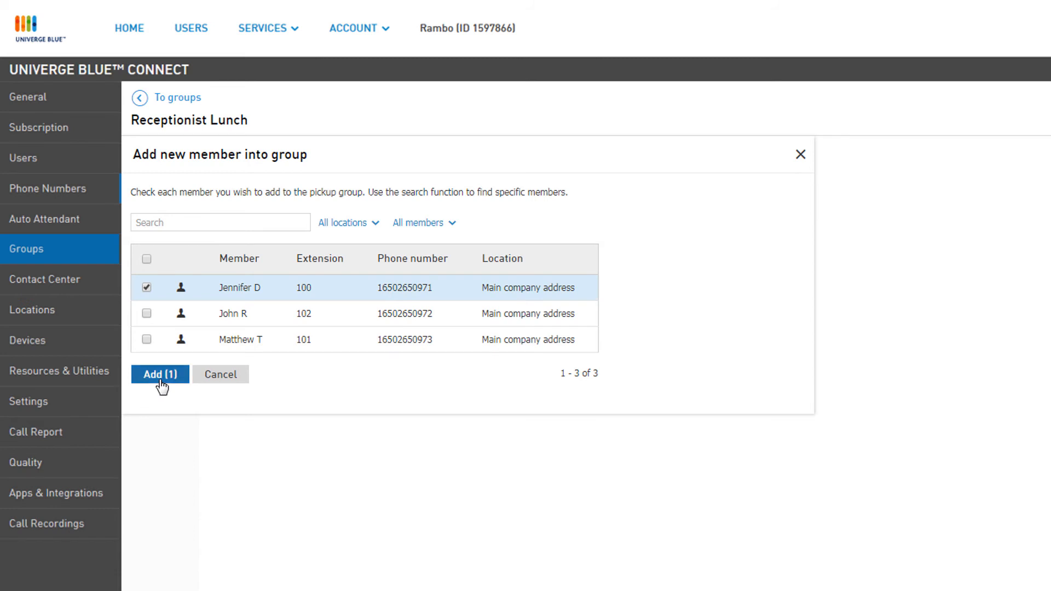
left_click(159, 374)
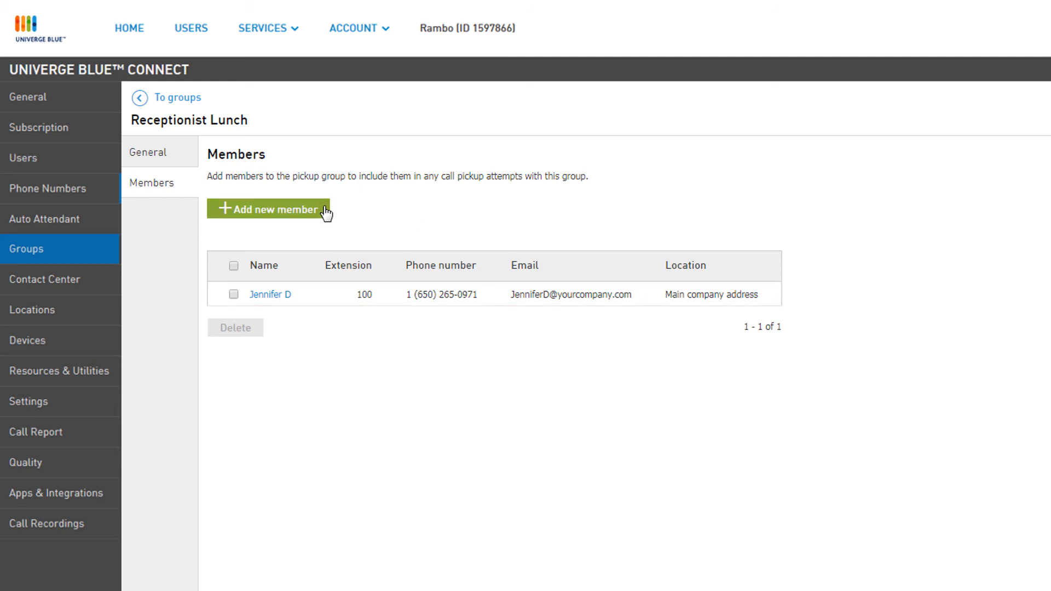
left_click(267, 209)
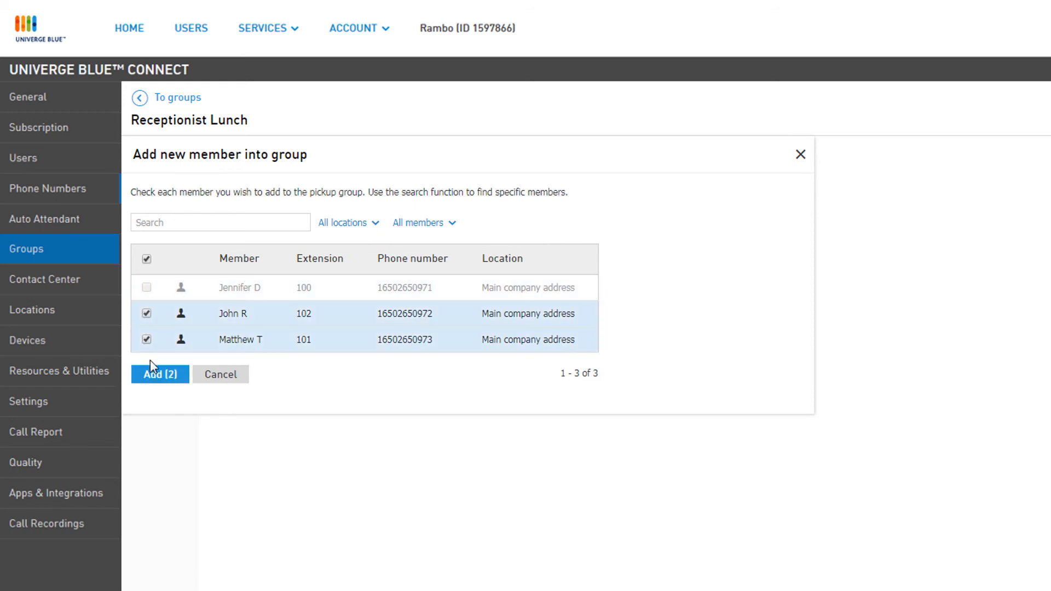
left_click(160, 374)
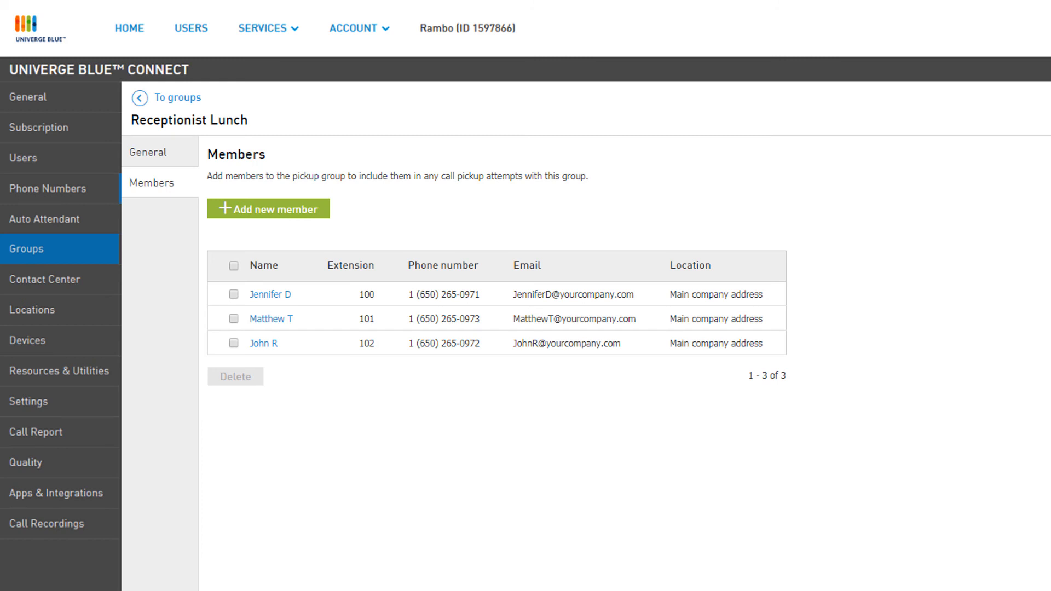
mouse_move(238, 359)
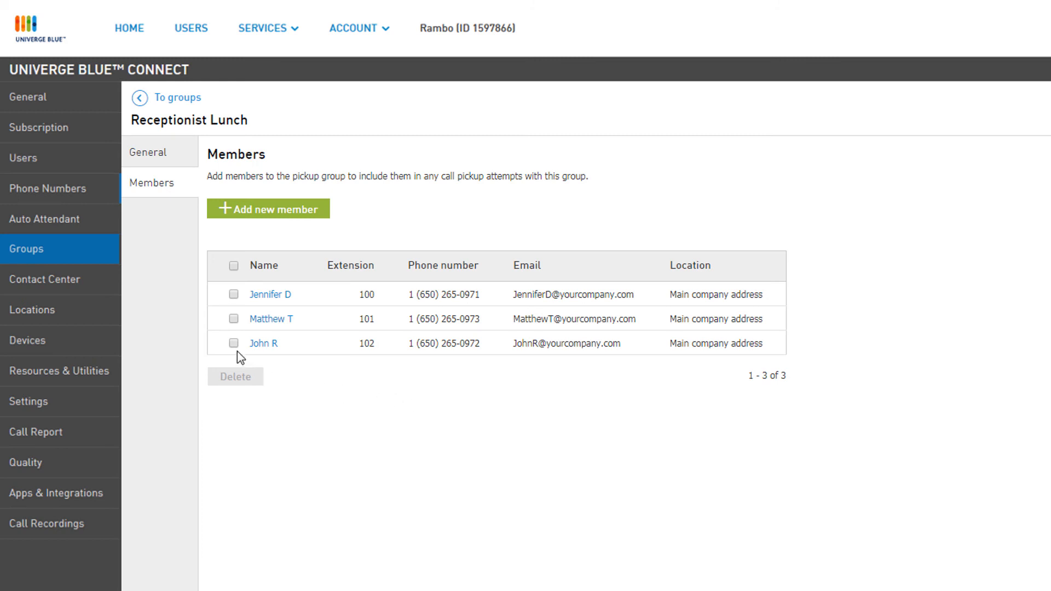
left_click(233, 342)
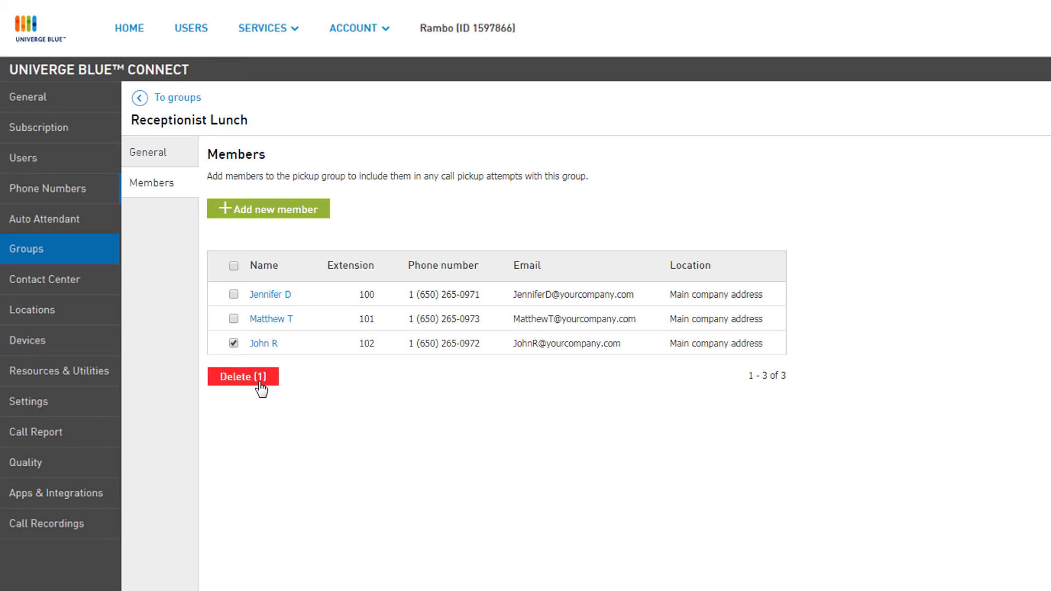
left_click(243, 377)
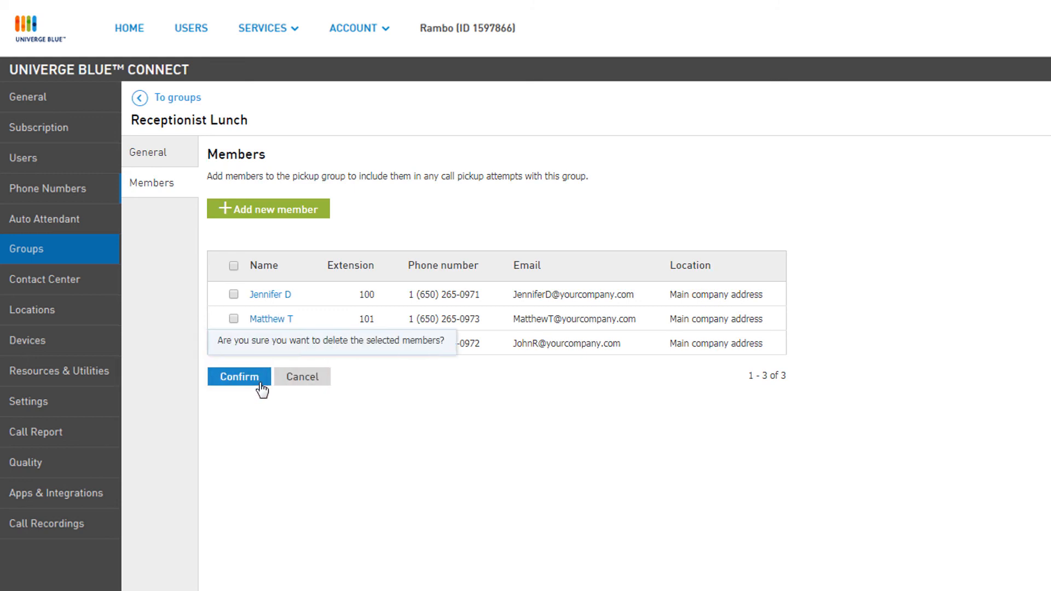
left_click(238, 376)
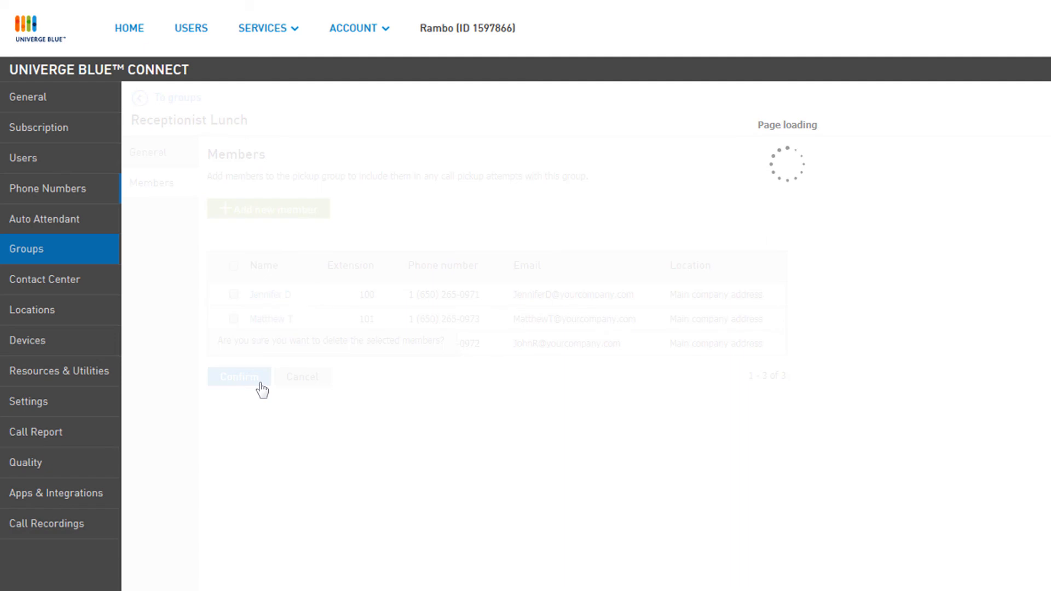
left_click(238, 377)
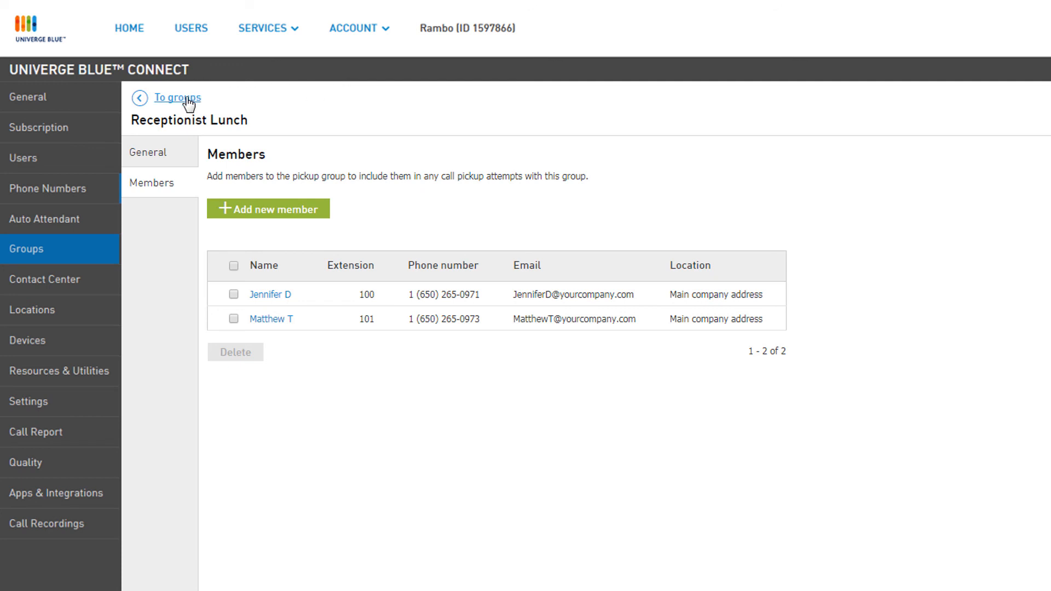
left_click(177, 98)
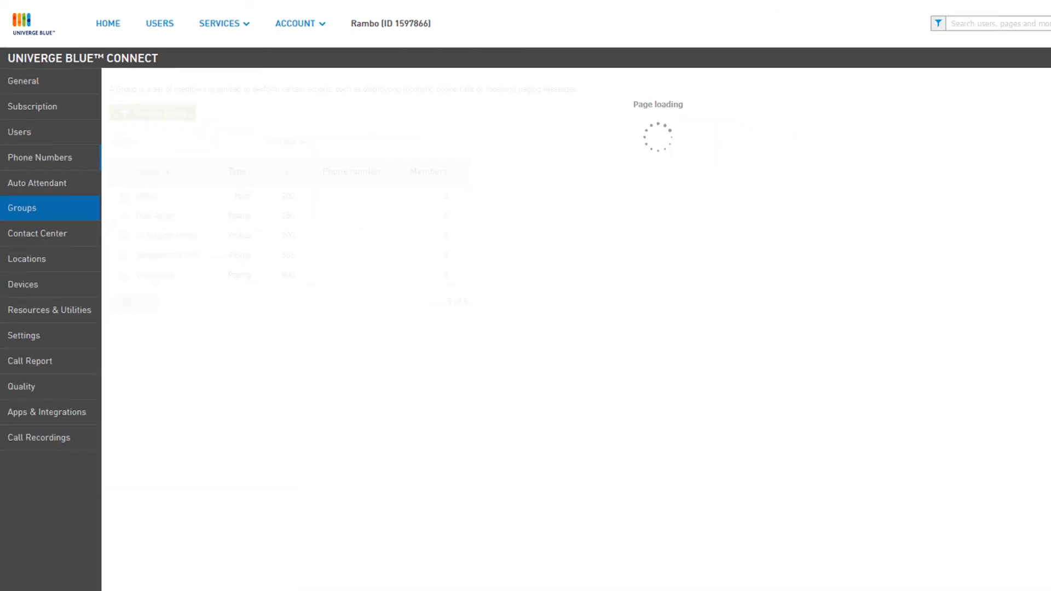